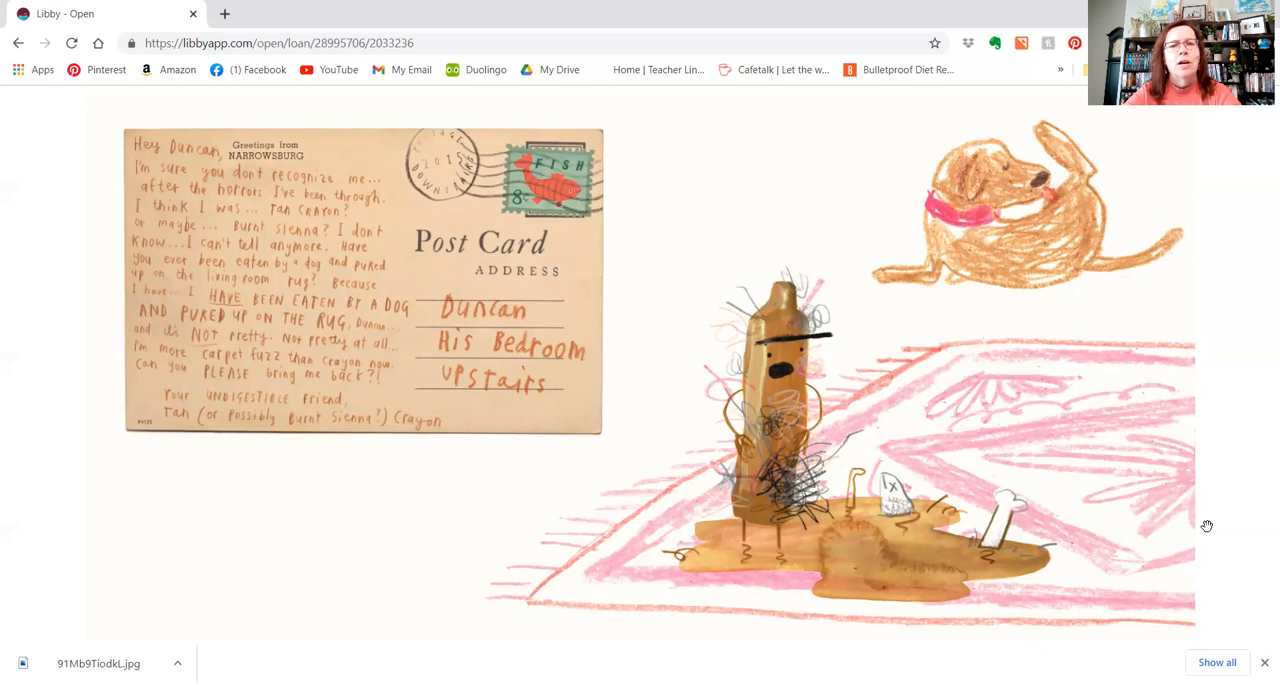
mouse_move(1184, 492)
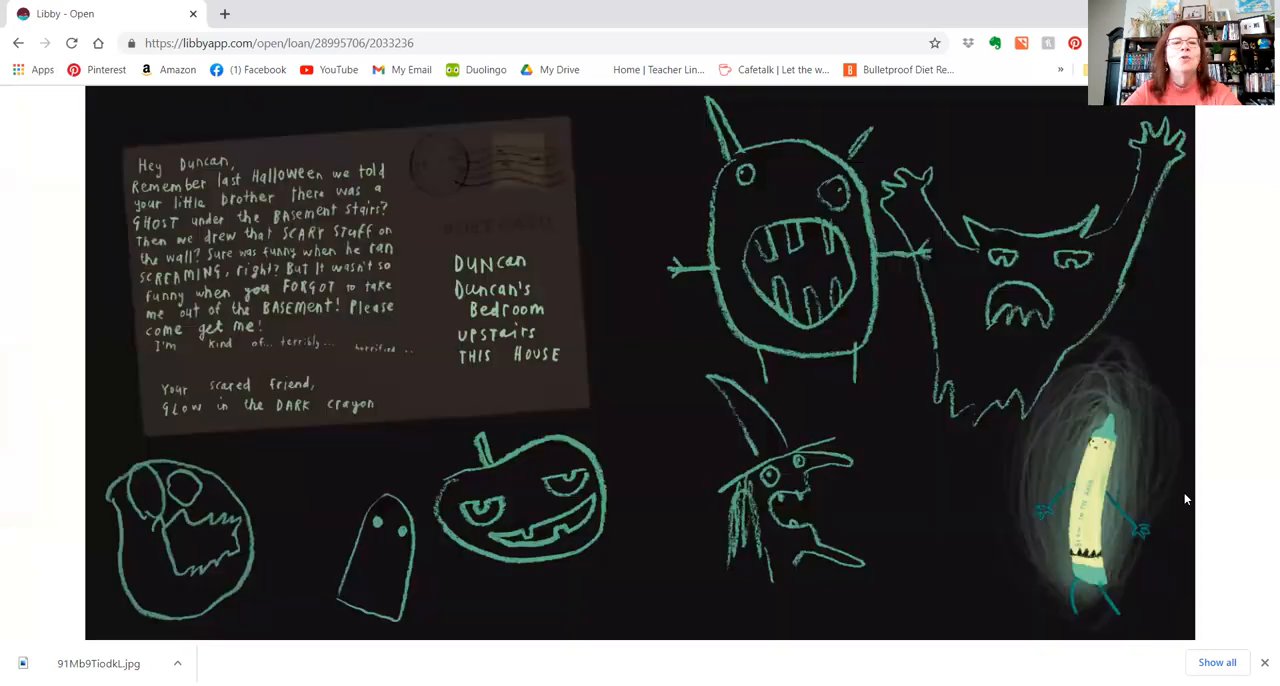
mouse_move(1184, 493)
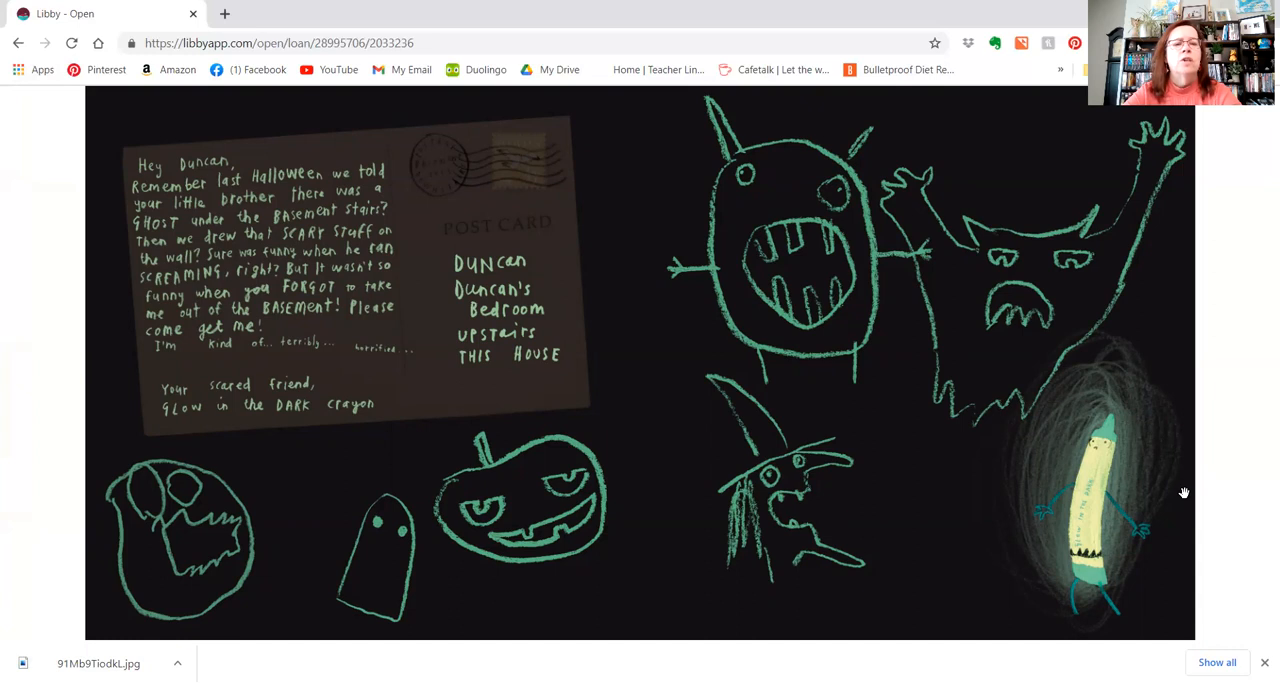
mouse_move(1166, 486)
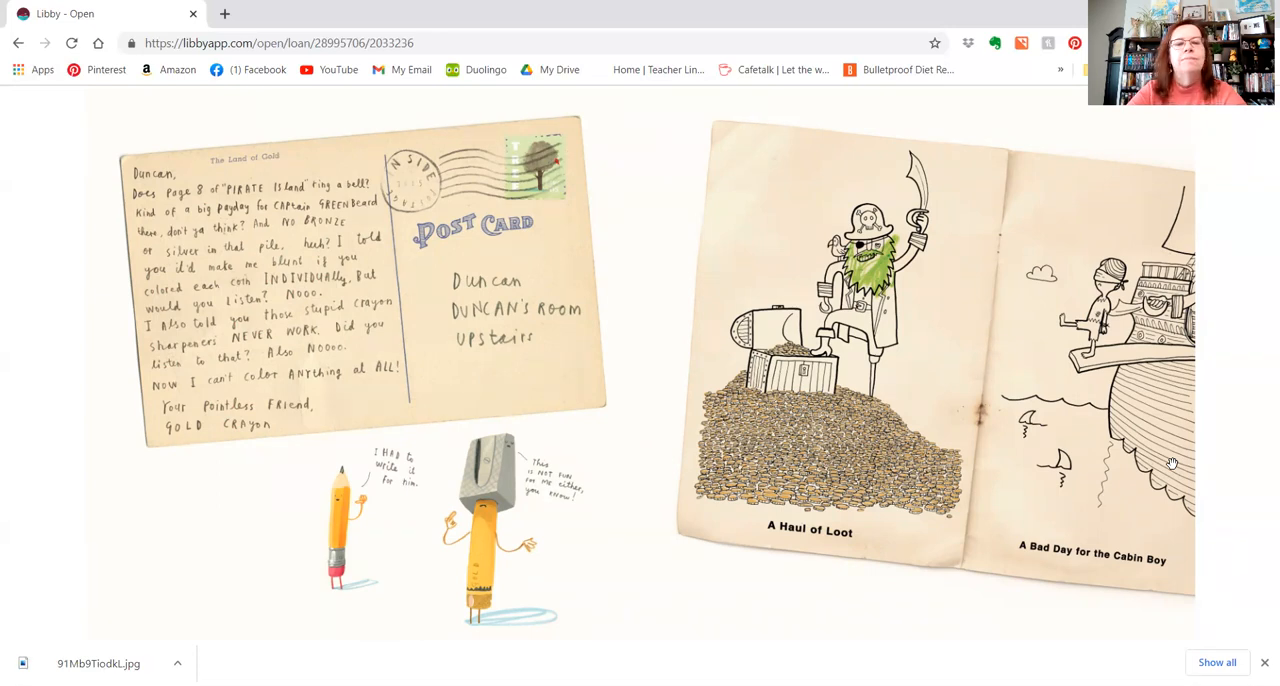
mouse_move(875, 447)
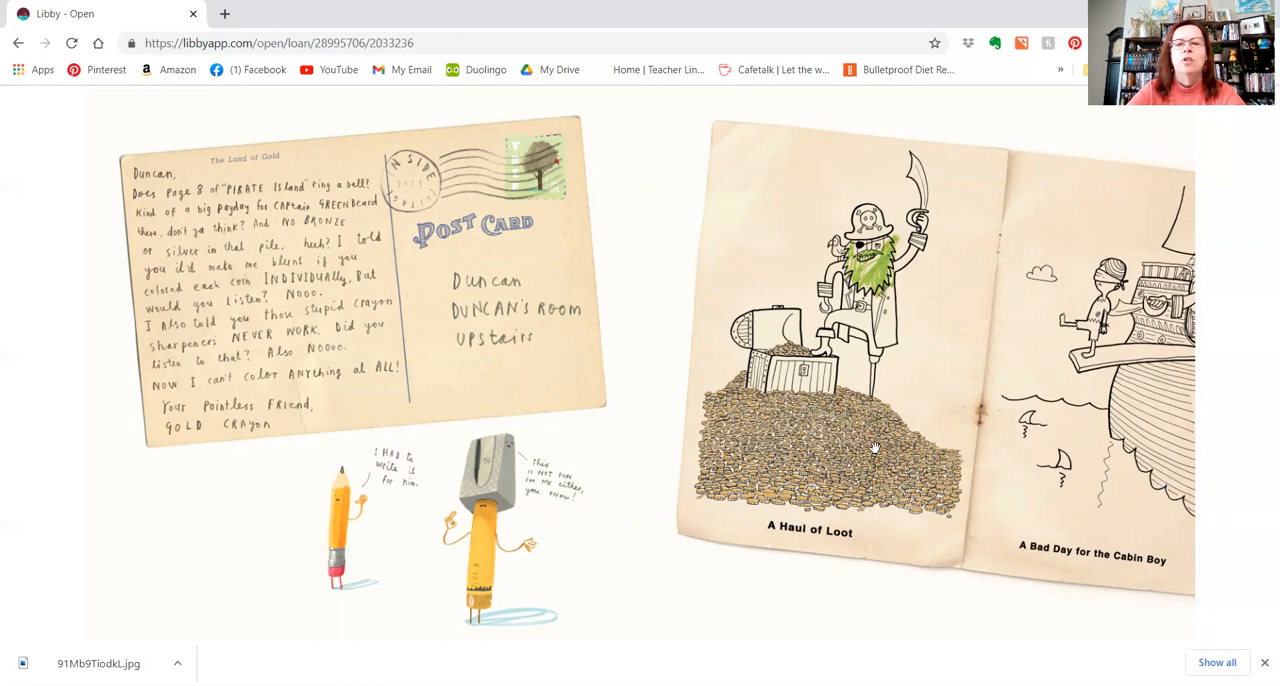
mouse_move(855, 530)
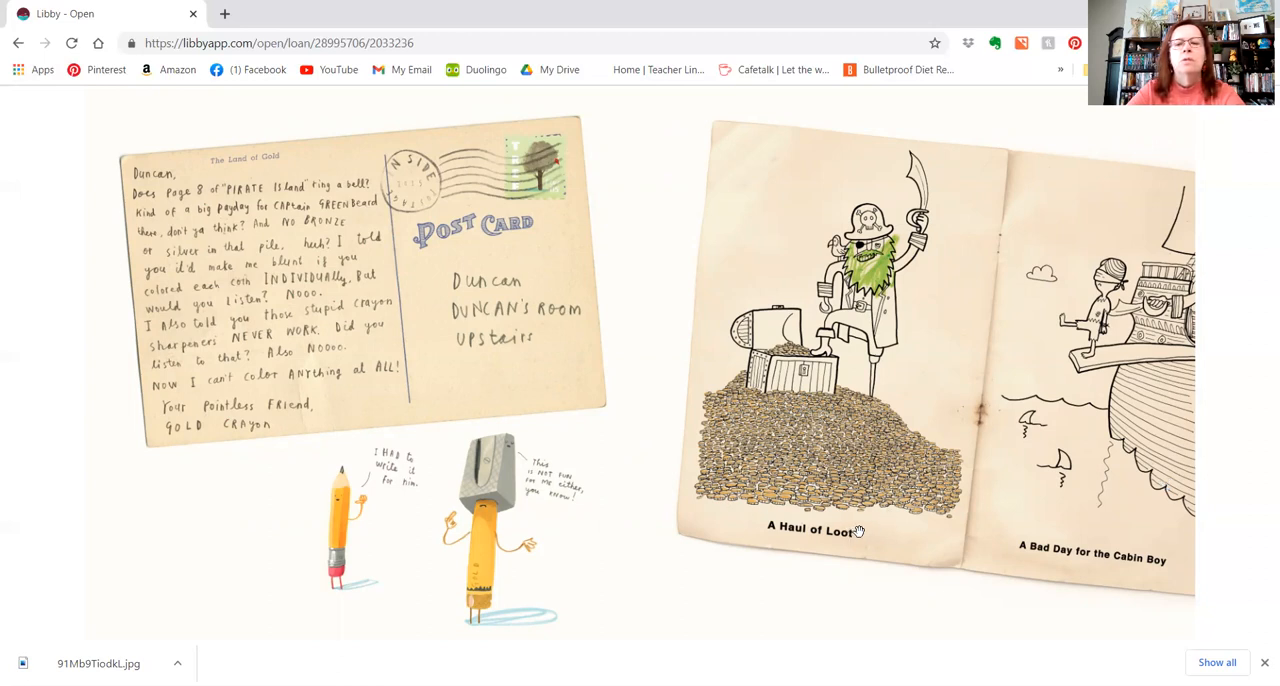
mouse_move(1214, 550)
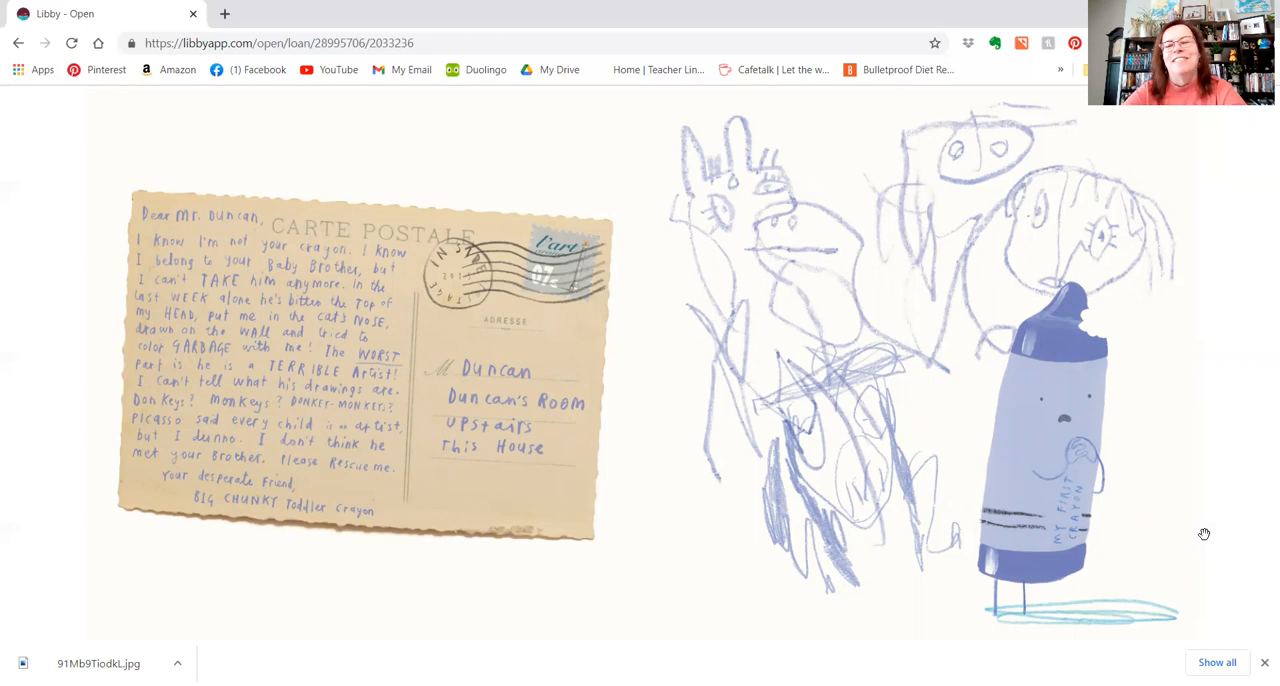
mouse_move(1219, 507)
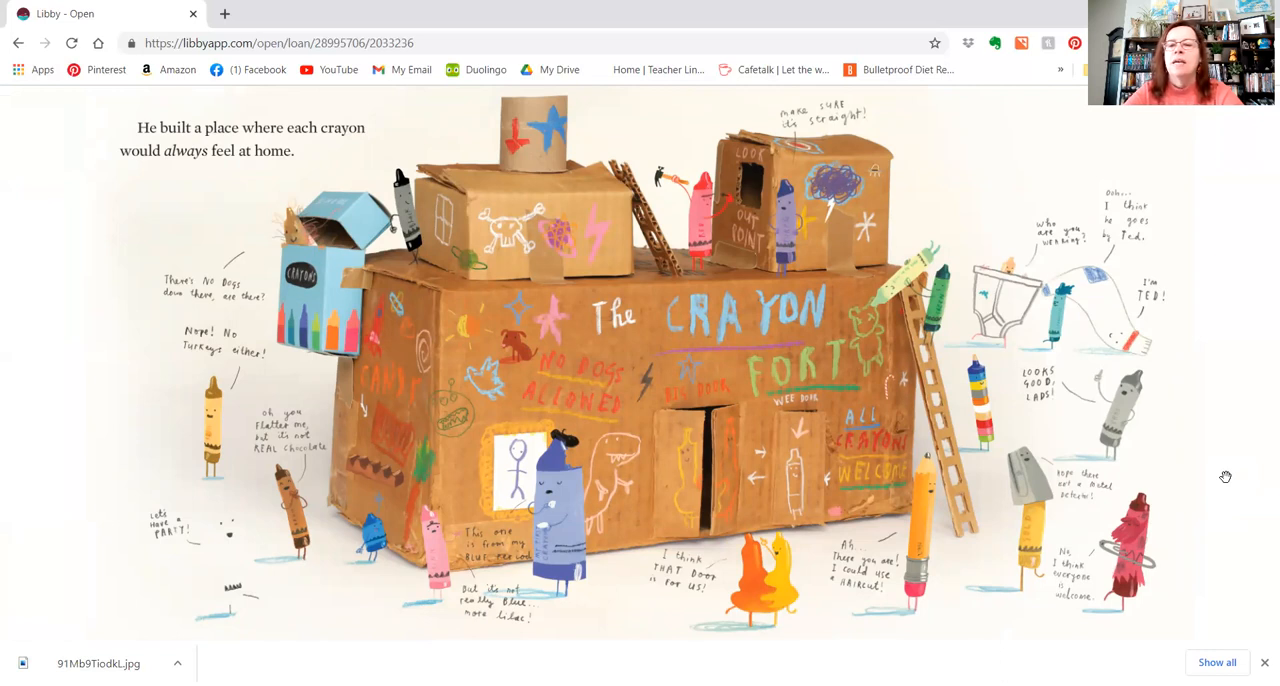
mouse_move(1208, 455)
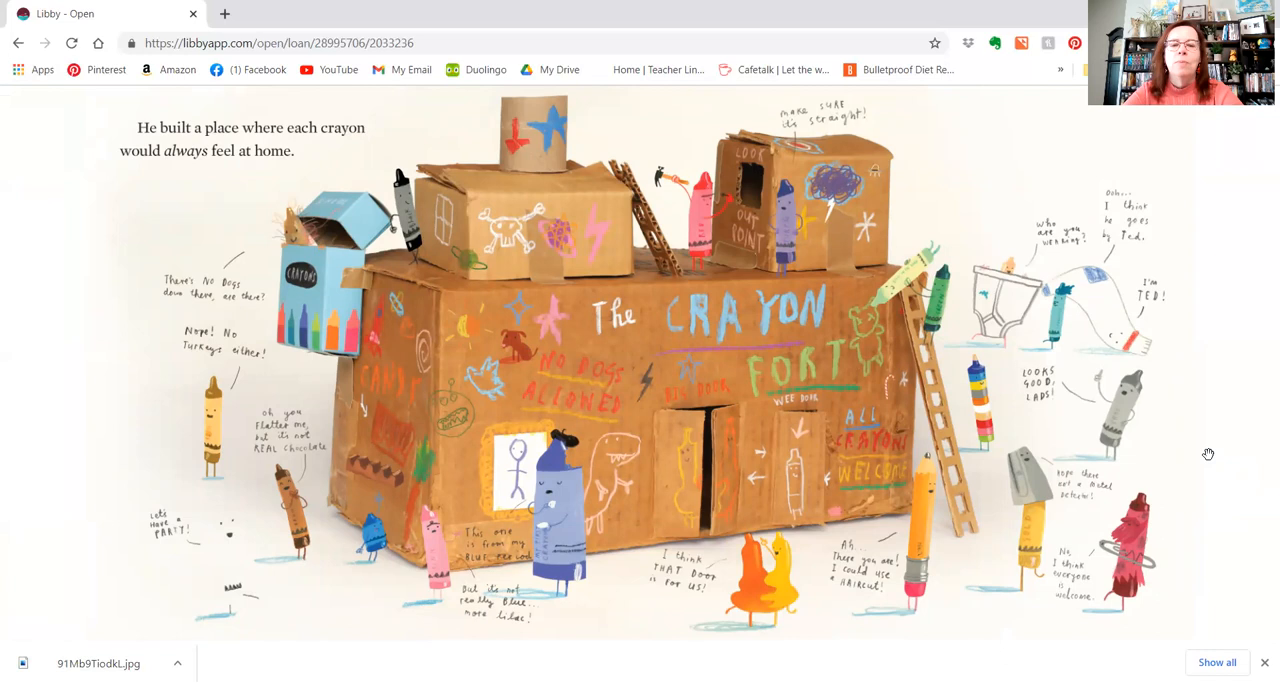